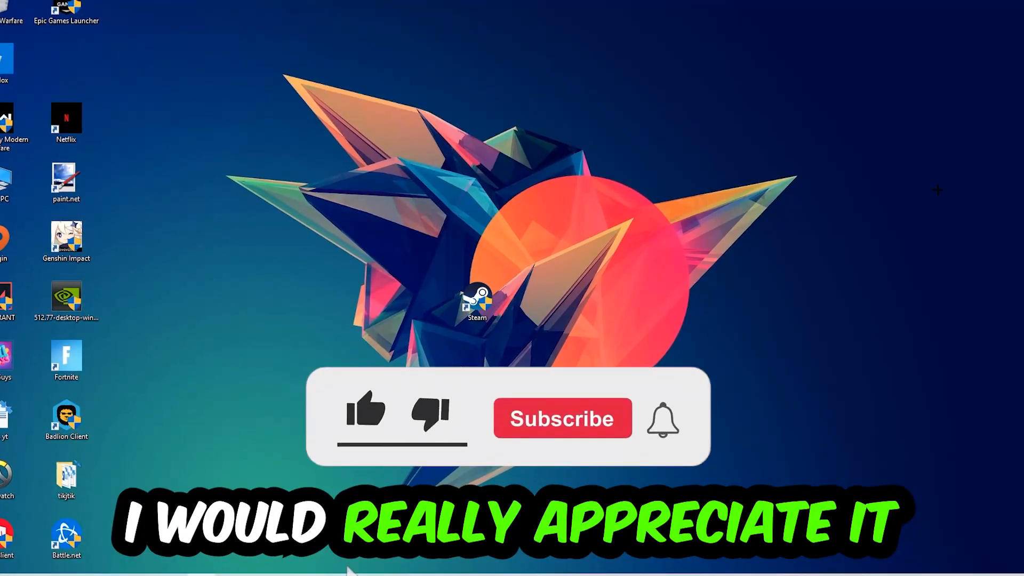
Step: Launch Command Prompt from the Run dialog with the cmd command
{"action": "left_click", "coordinate": [365, 413]}
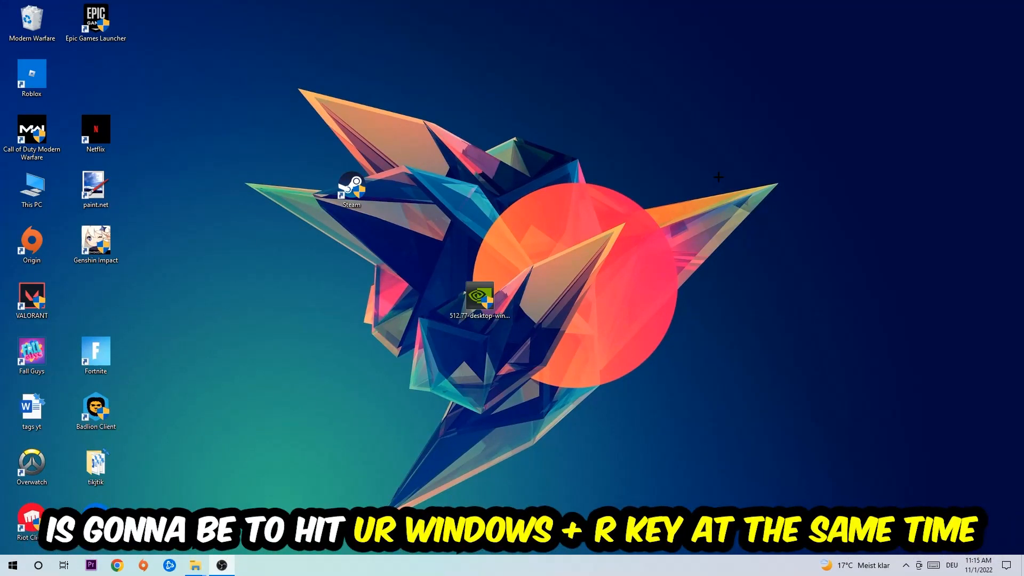
{"action": "key", "text": "win+r"}
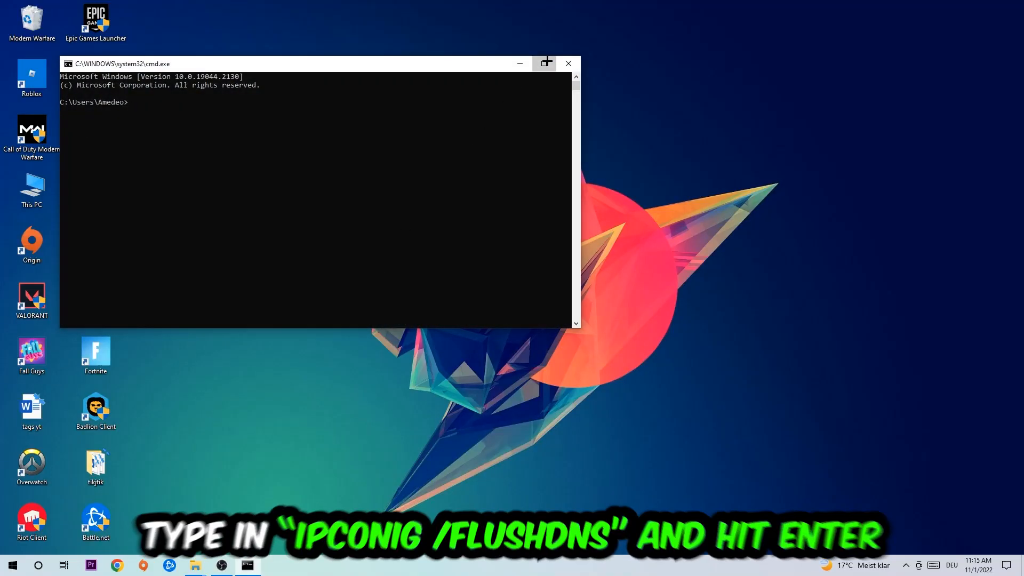
Step: Maximize Command Prompt and run ipconfig /flushdns to clear the DNS cache
{"action": "left_click", "coordinate": [545, 63]}
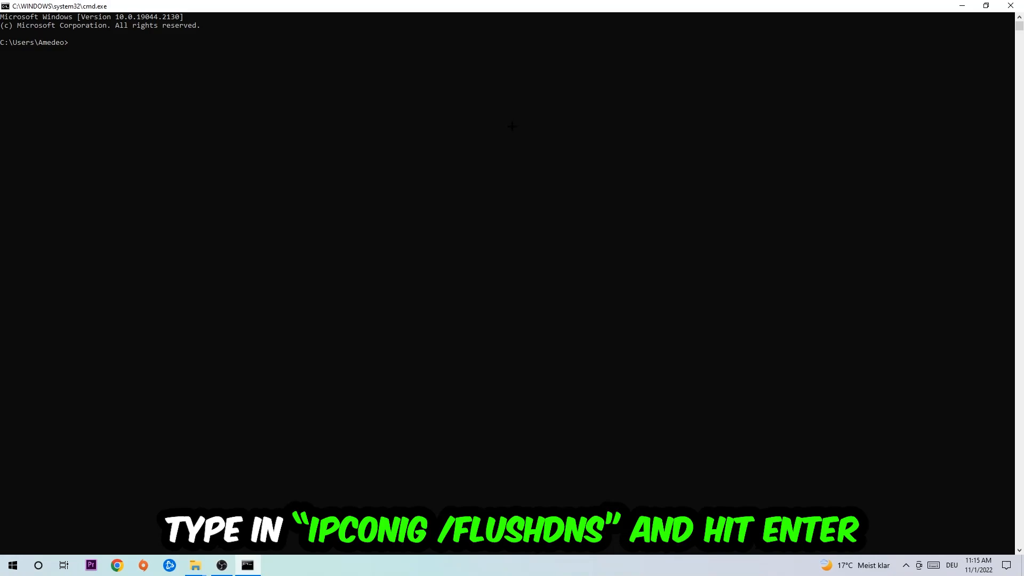
{"action": "type", "text": "ipco"}
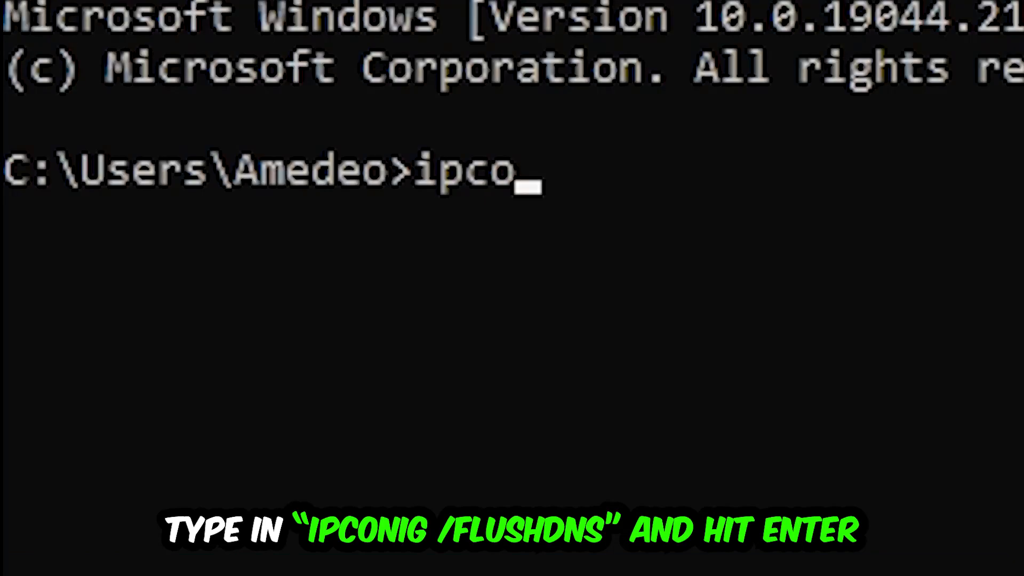
{"action": "type", "text": "nfig /f"}
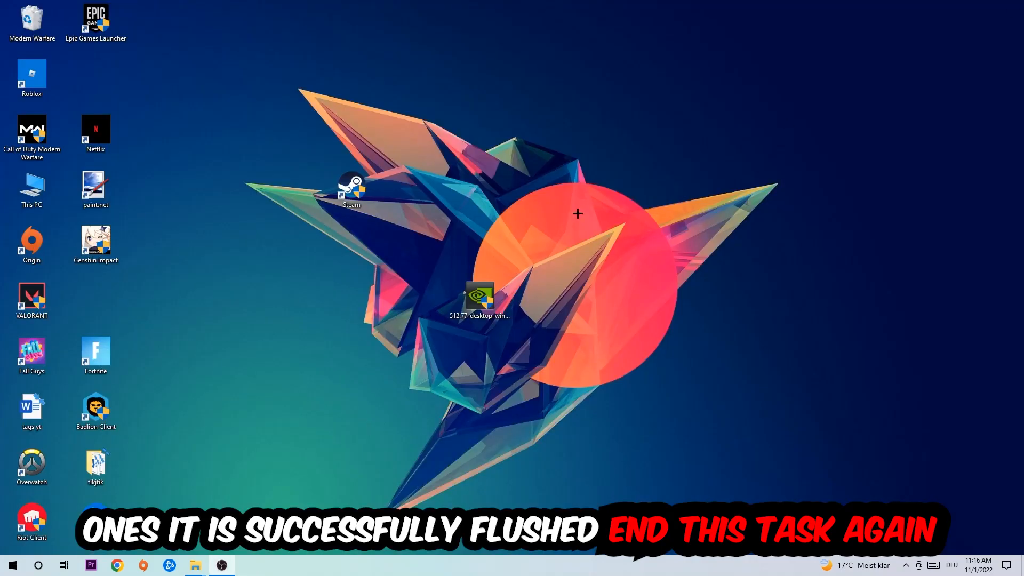
Step: Go to the Network & Internet status page in Windows Settings
{"action": "left_click", "coordinate": [11, 565]}
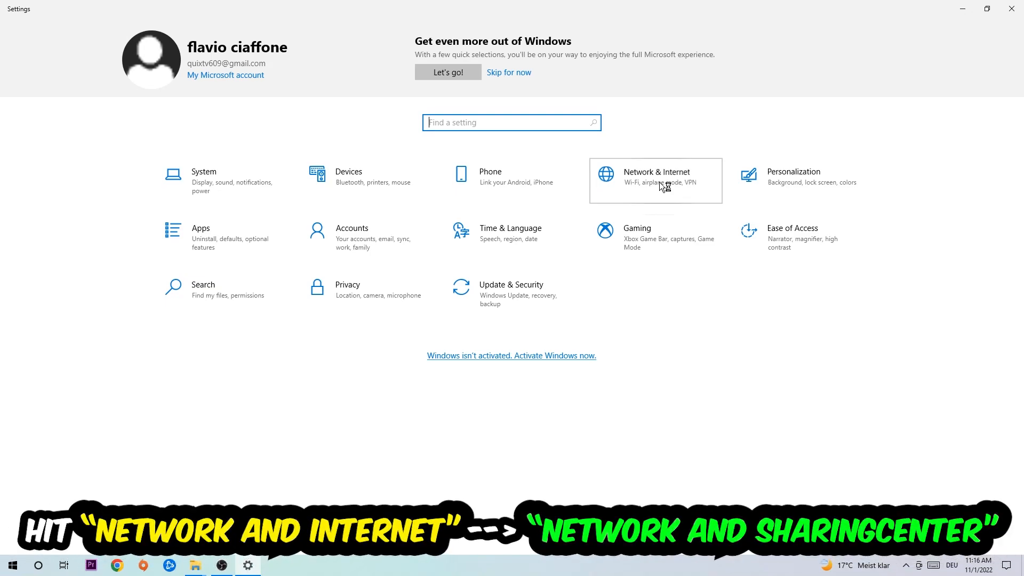
{"action": "left_click", "coordinate": [656, 176]}
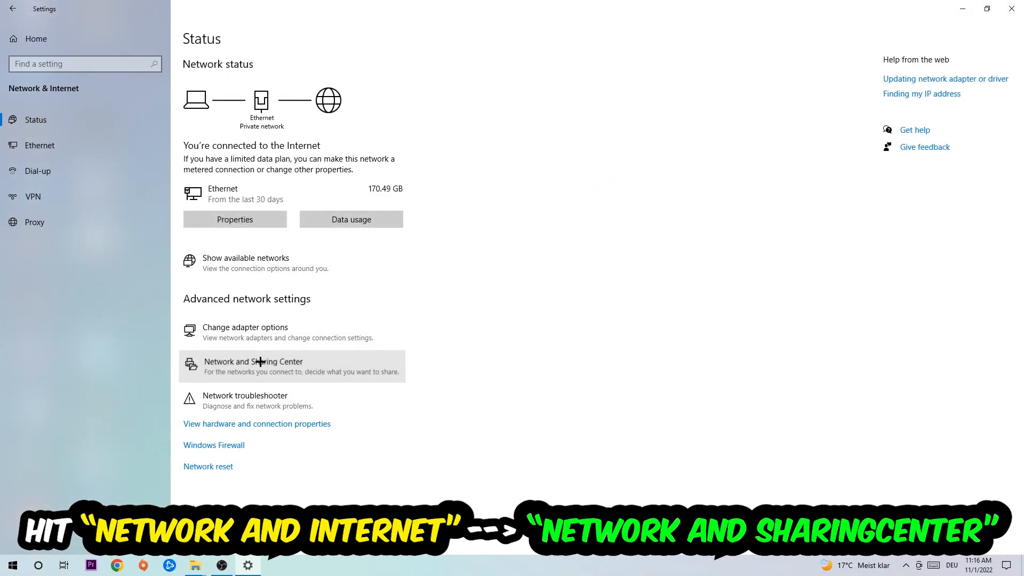
Step: Go to the Network and Sharing Center from the advanced network settings
{"action": "left_click", "coordinate": [253, 362]}
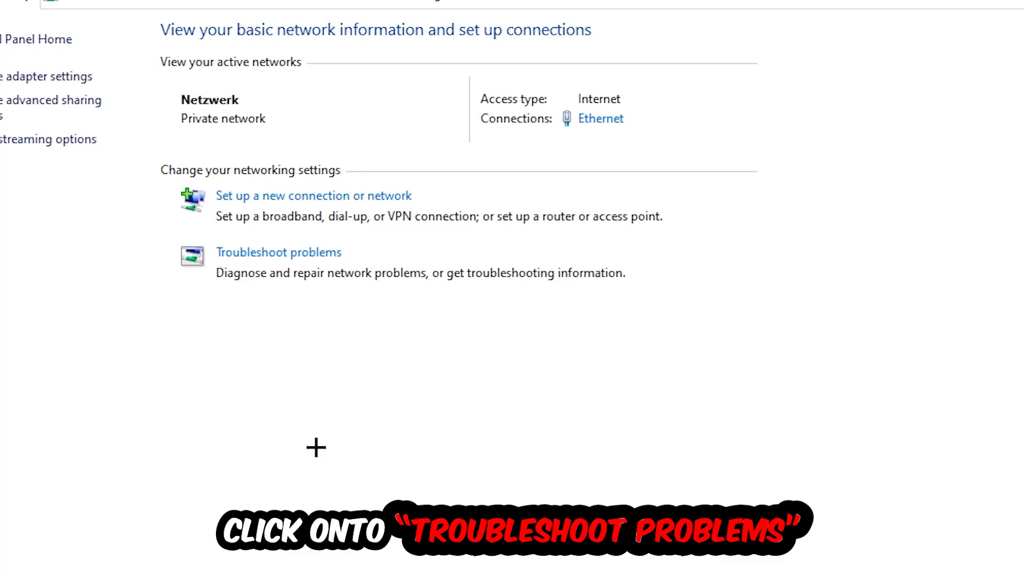
{"action": "mouse_move", "coordinate": [278, 313]}
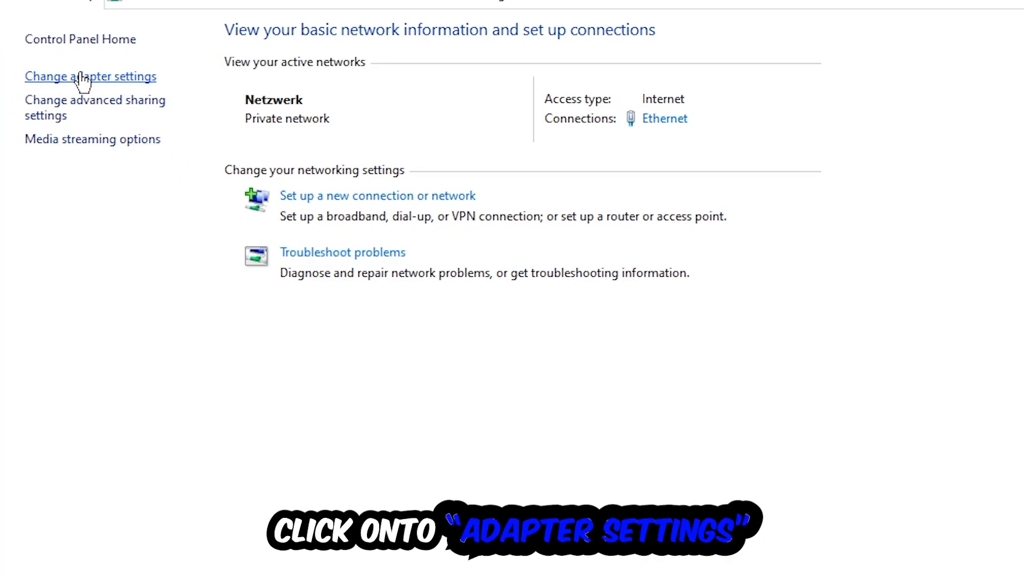
Step: Disable and re-enable the Ethernet adapter, then close Network Connections
{"action": "left_click", "coordinate": [90, 77]}
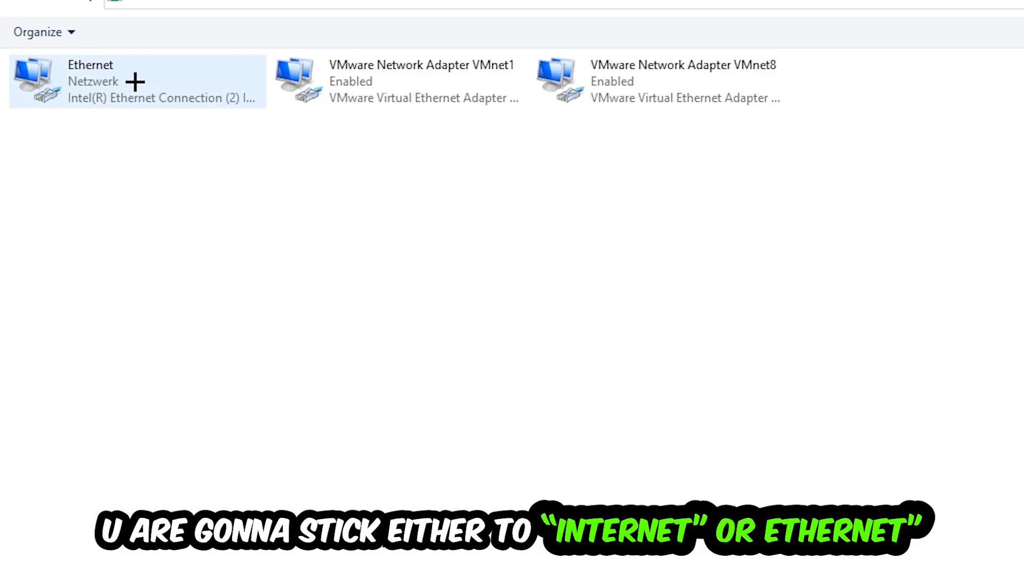
{"action": "mouse_move", "coordinate": [134, 82]}
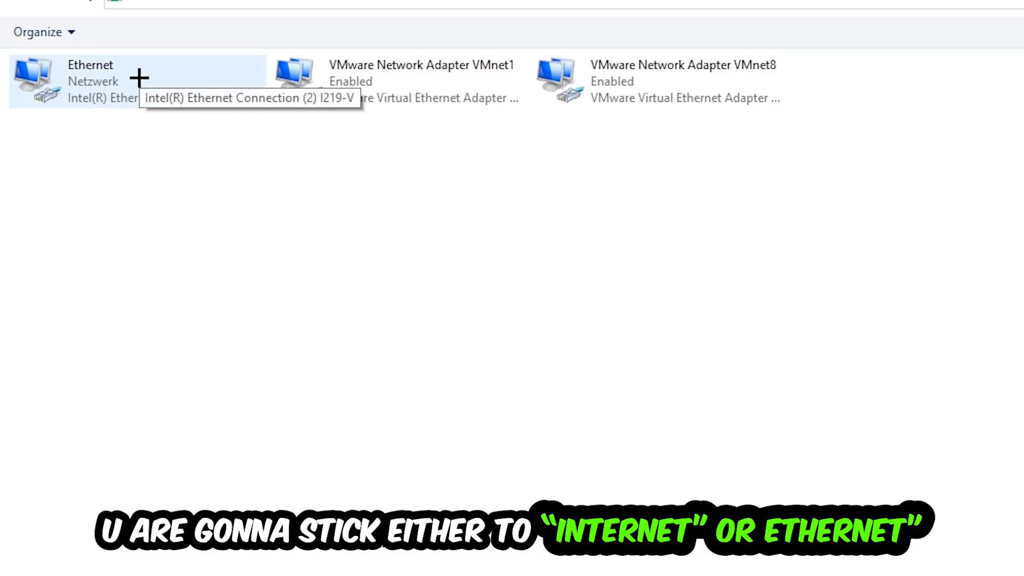
{"action": "mouse_move", "coordinate": [135, 80]}
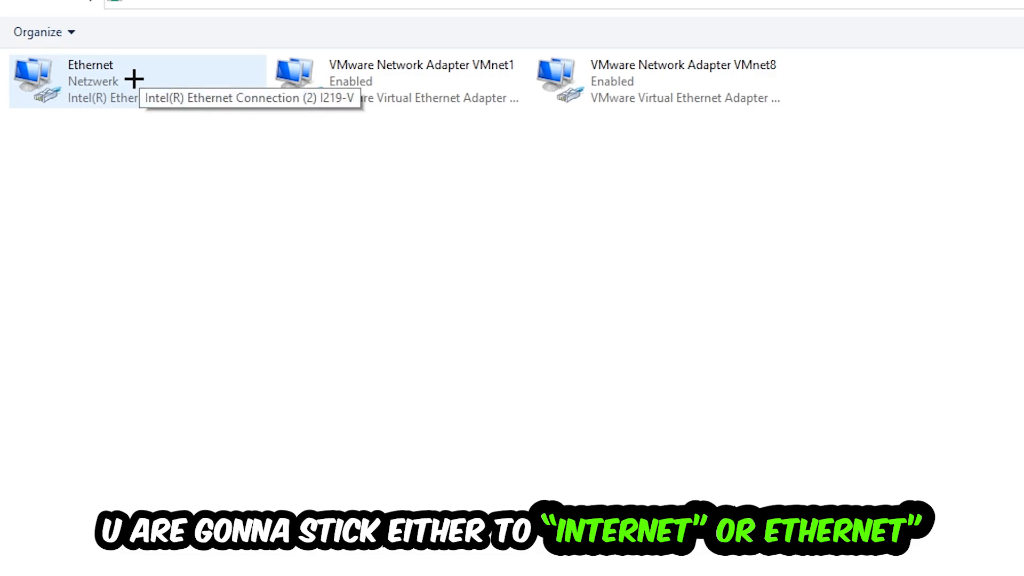
{"action": "right_click", "coordinate": [91, 78]}
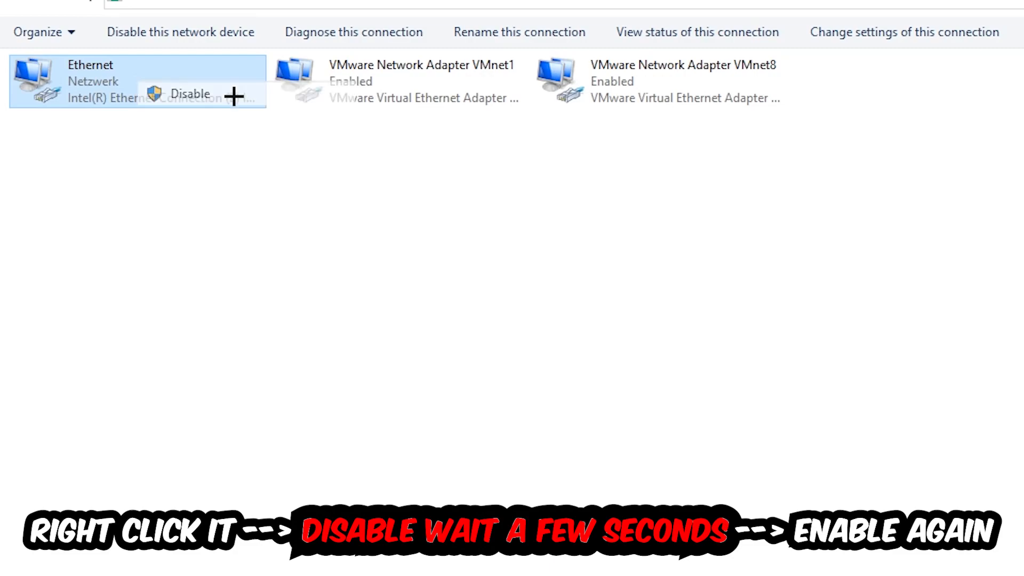
{"action": "left_click", "coordinate": [190, 94]}
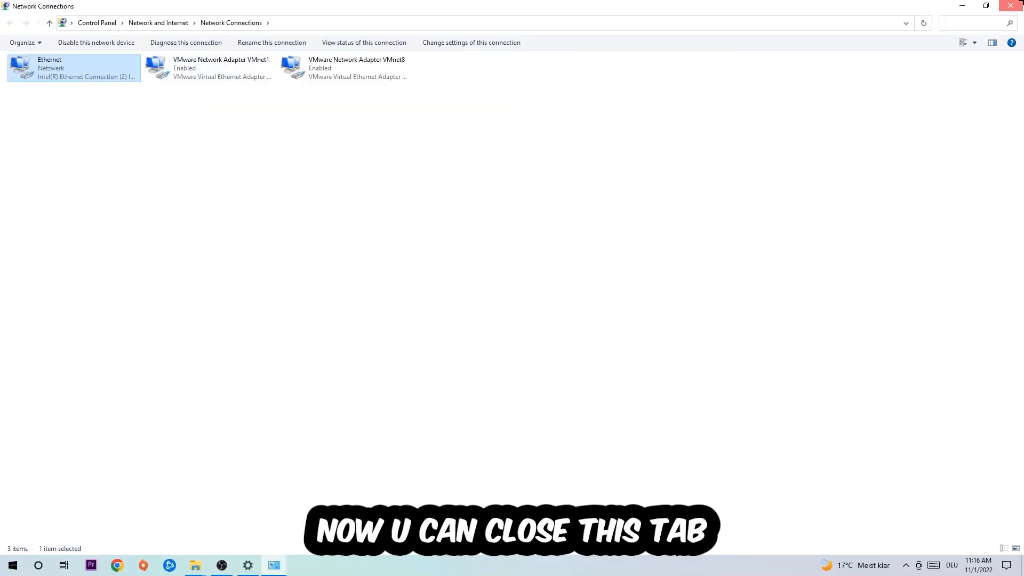
{"action": "left_click", "coordinate": [1011, 6]}
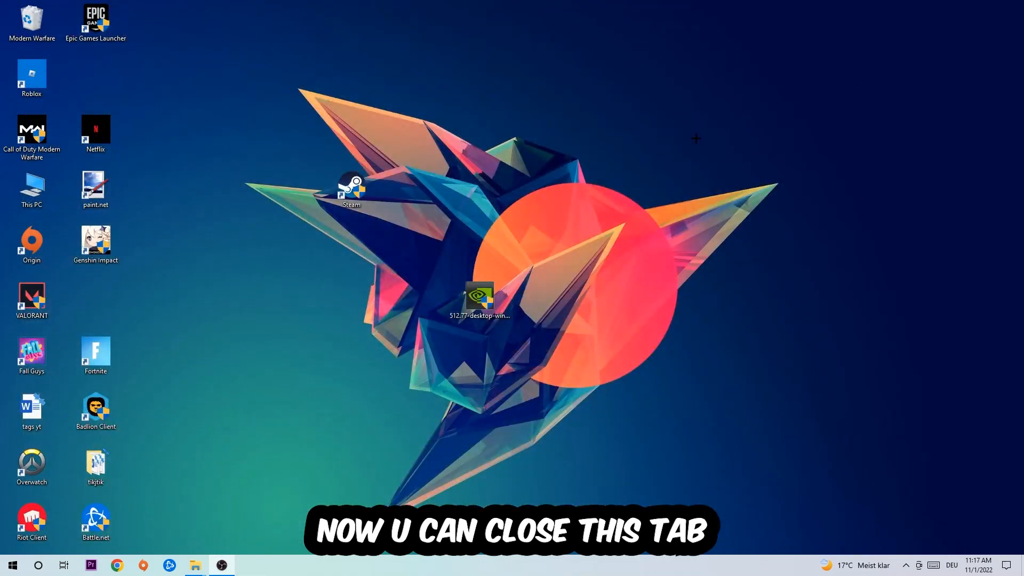